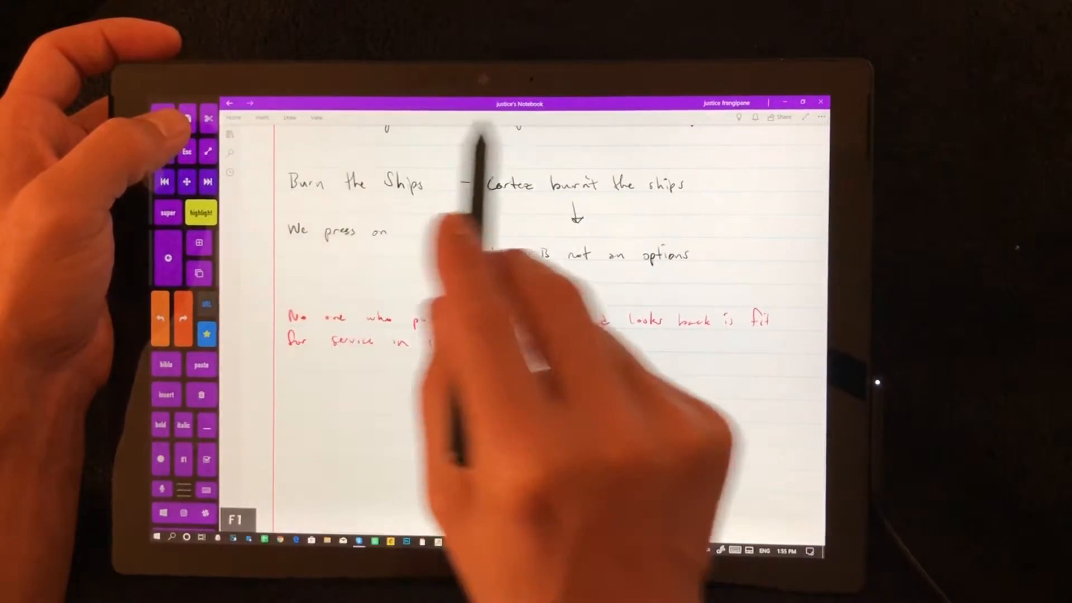
Insert the 2 Corinthians 1:3–4 verses as a typed block below the mercy question.
click(289, 118)
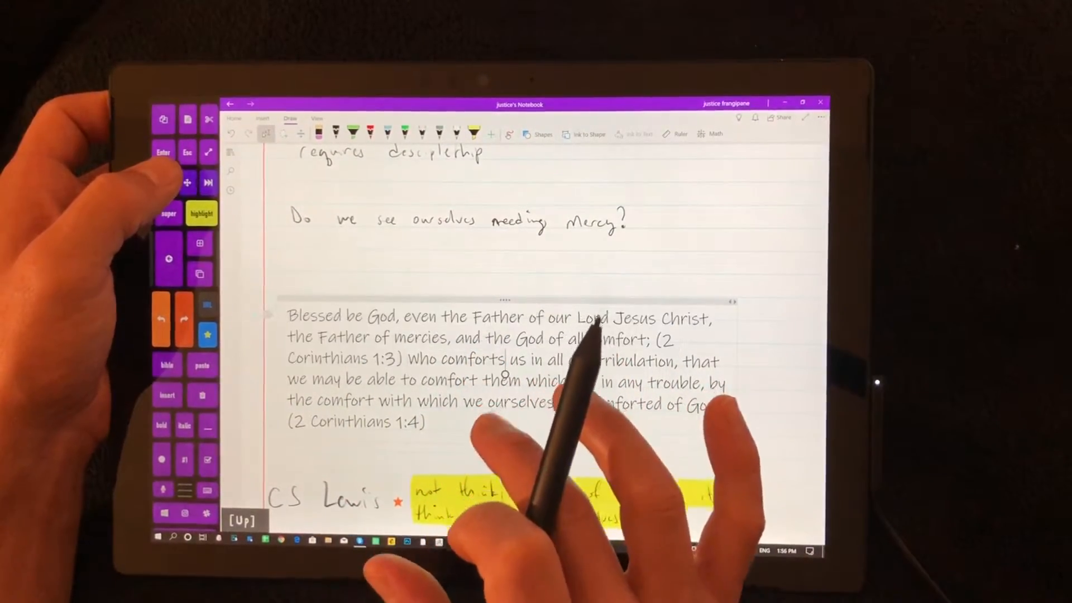
key(ctrl+shift+Down)
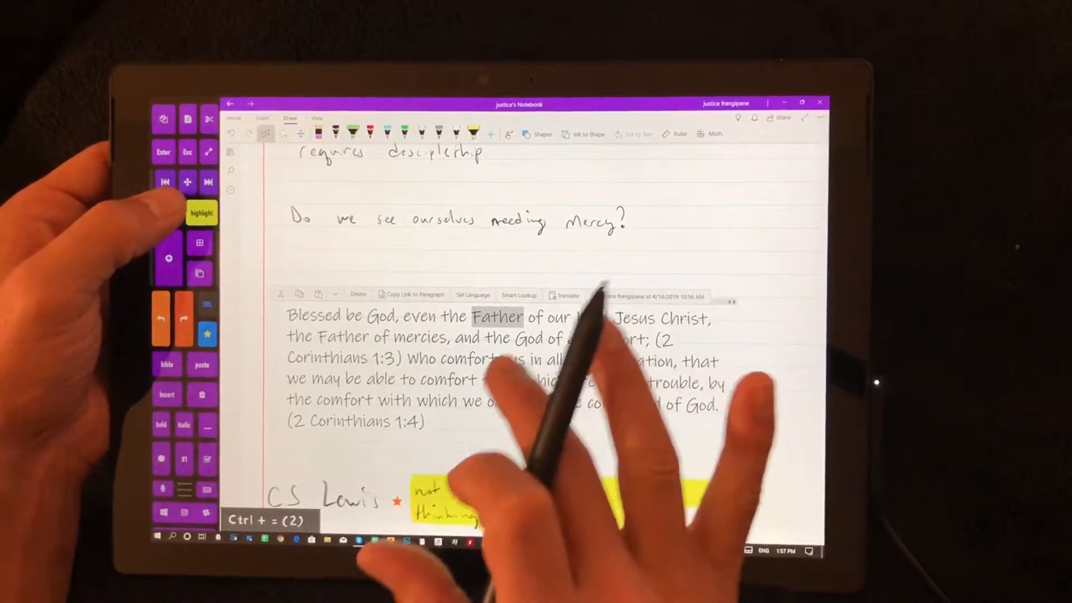
click(201, 213)
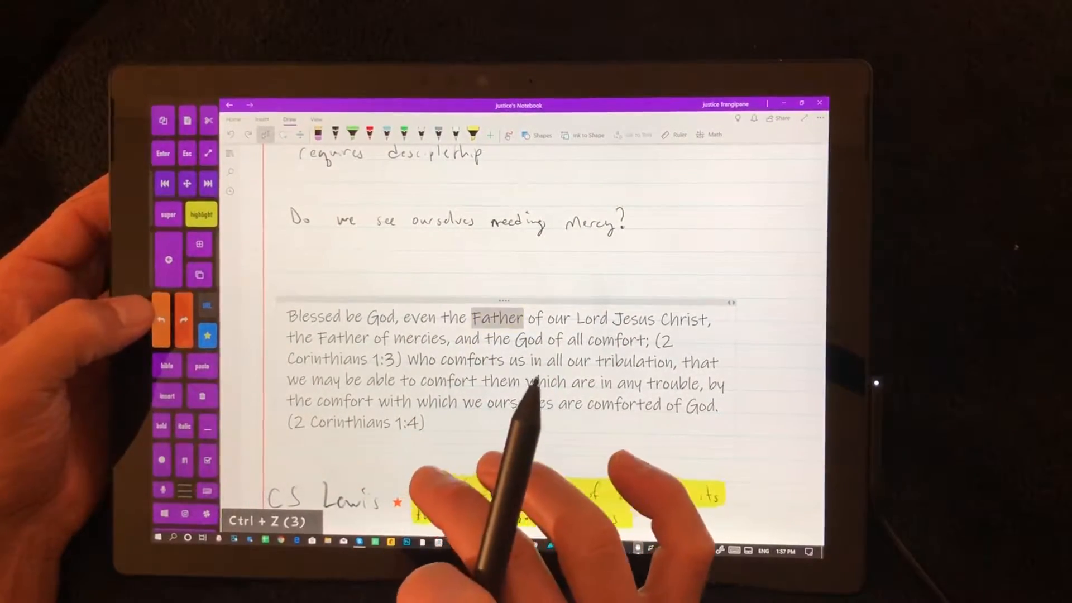
scroll(down, 3)
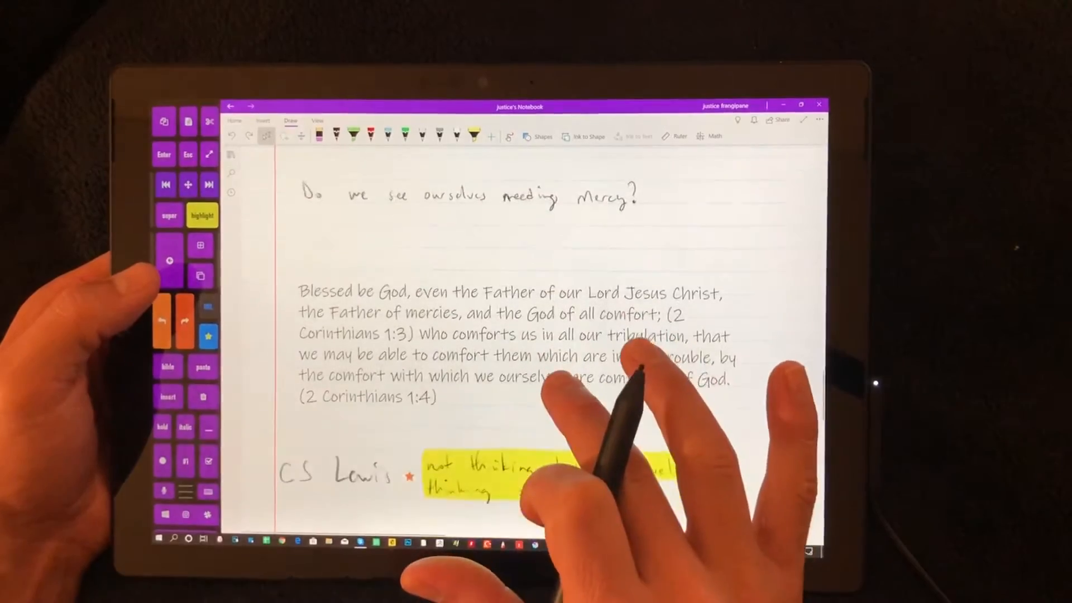
scroll(down, 3)
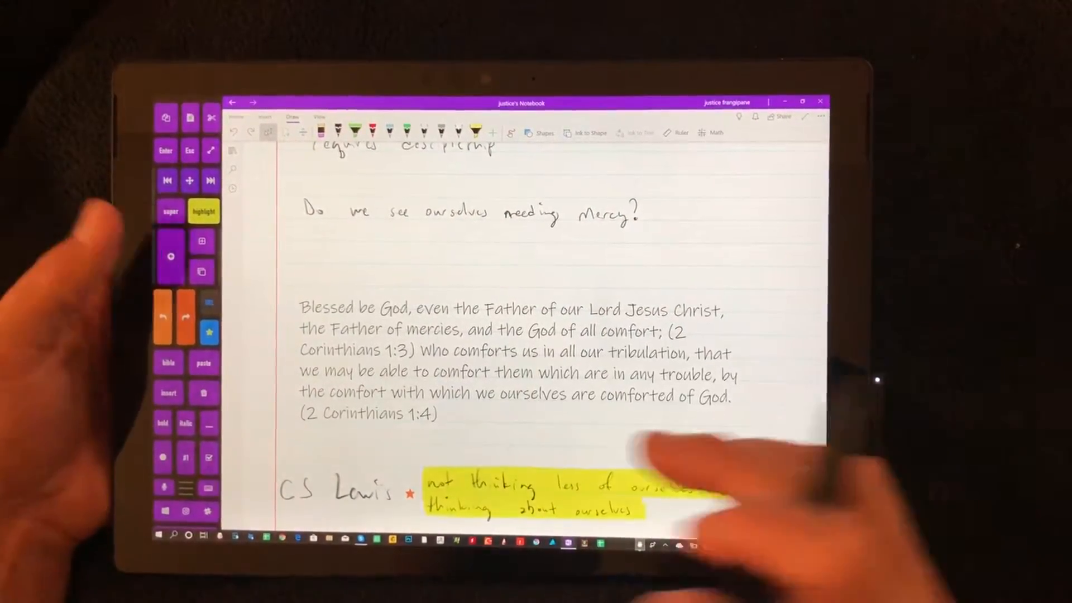
key(ctrl+shift+g)
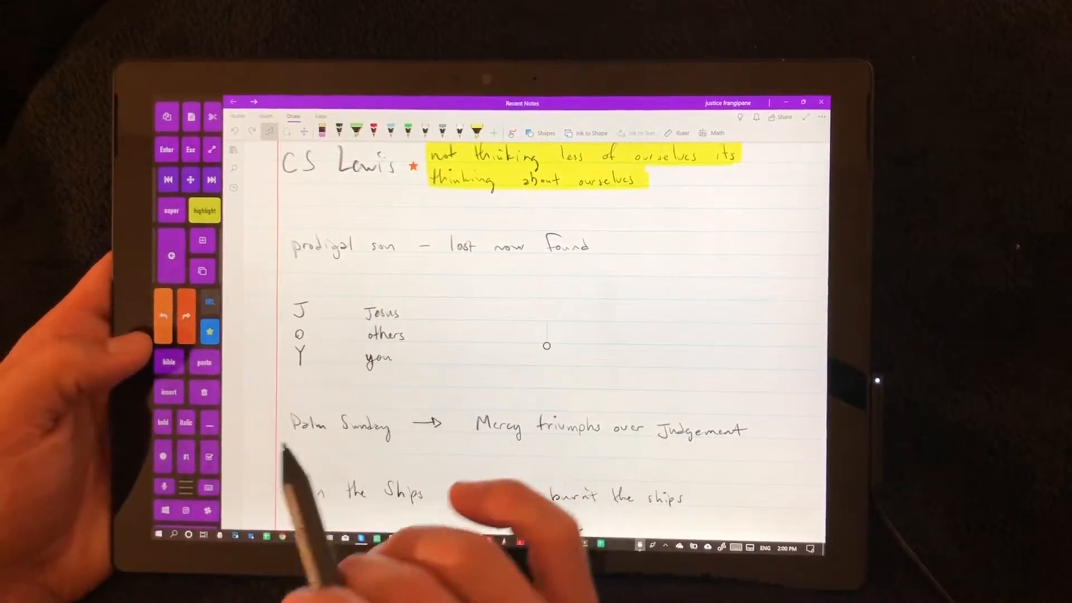
scroll(down, 3)
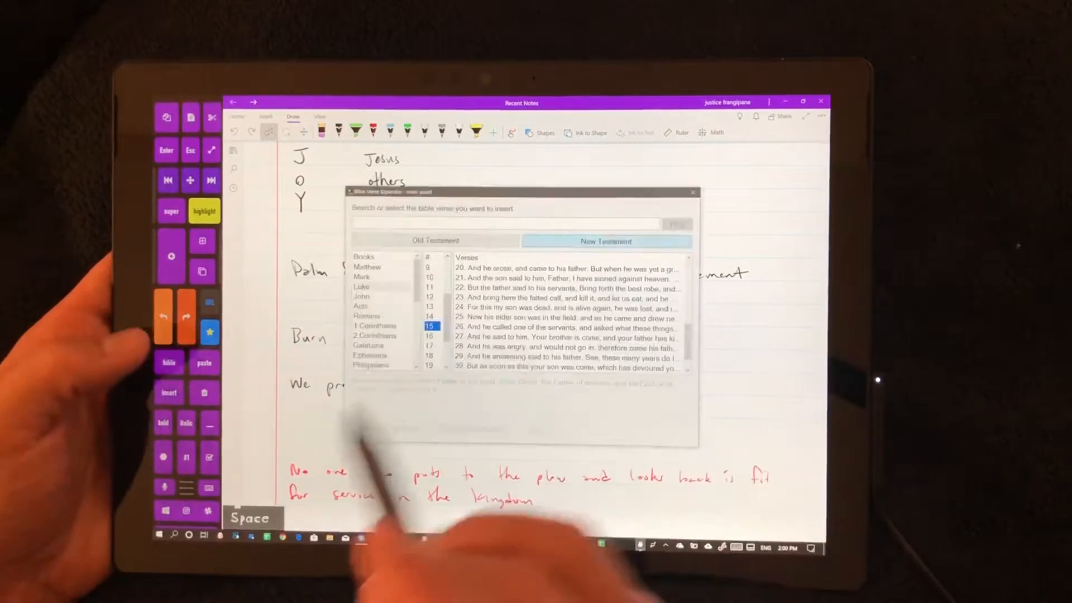
Insert Romans 4:2–4 from the verse picker, then reopen and dismiss the picker.
click(368, 316)
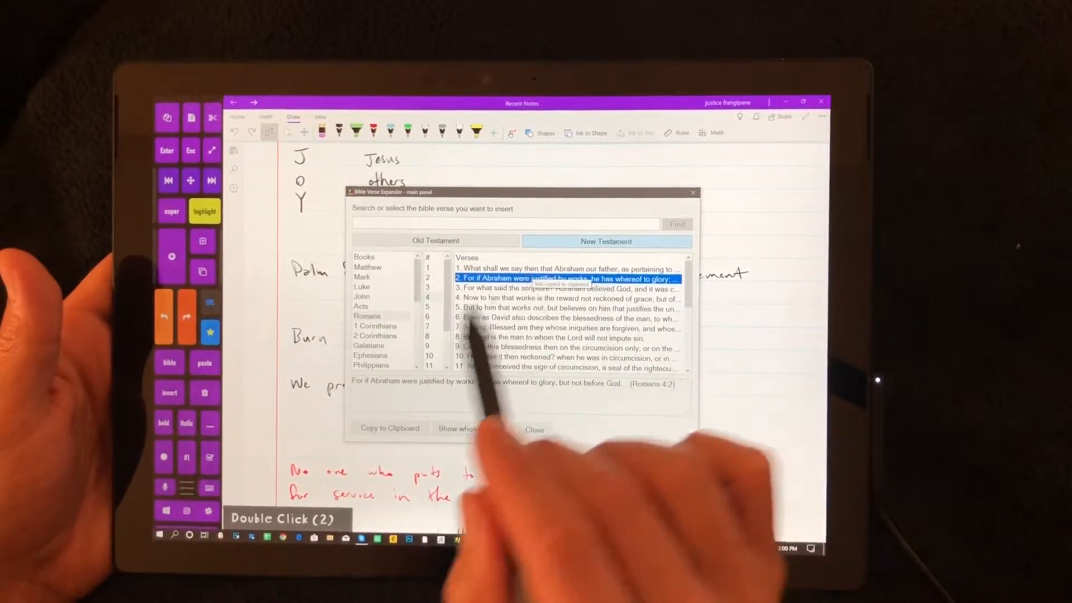
click(533, 430)
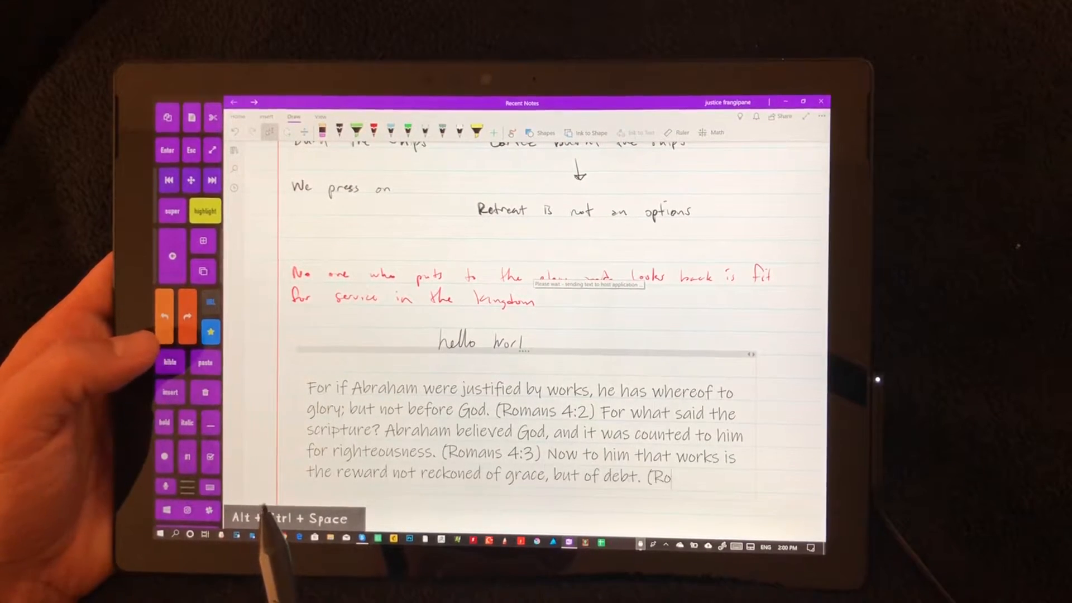
click(170, 363)
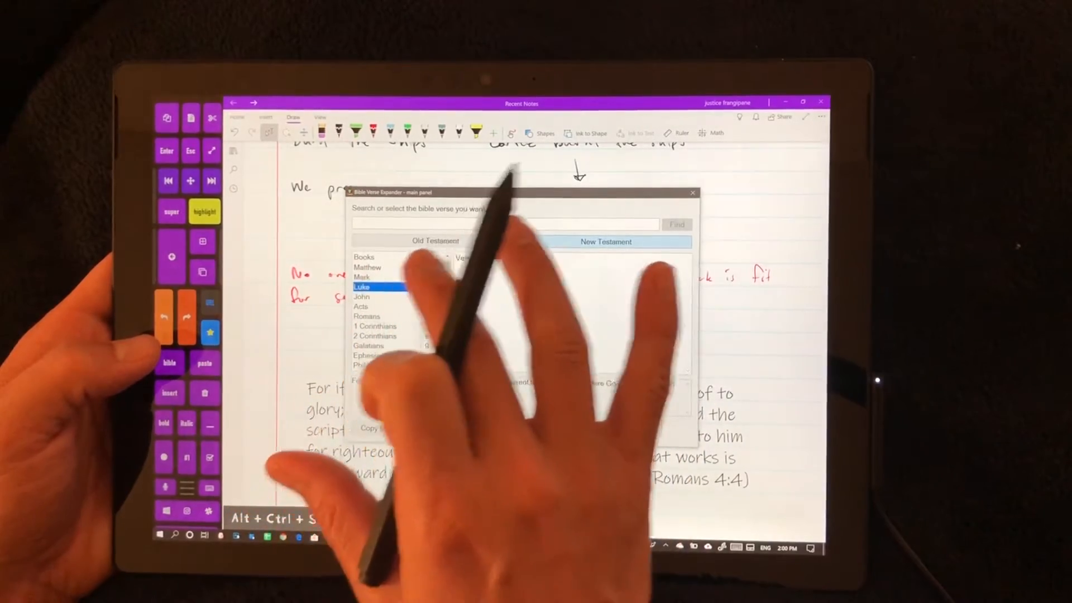
click(362, 286)
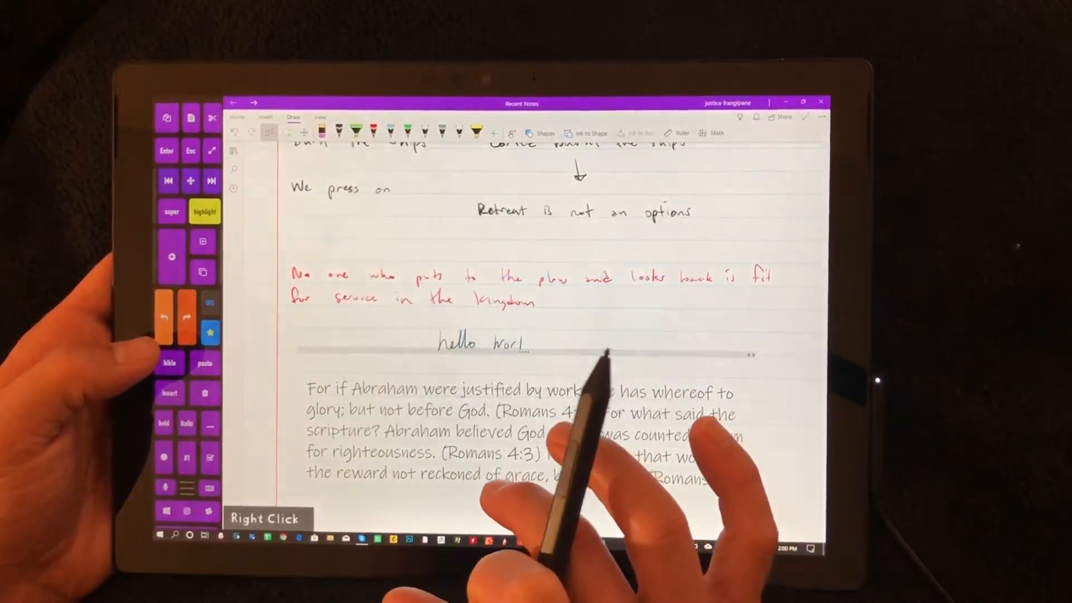
scroll(down, 3)
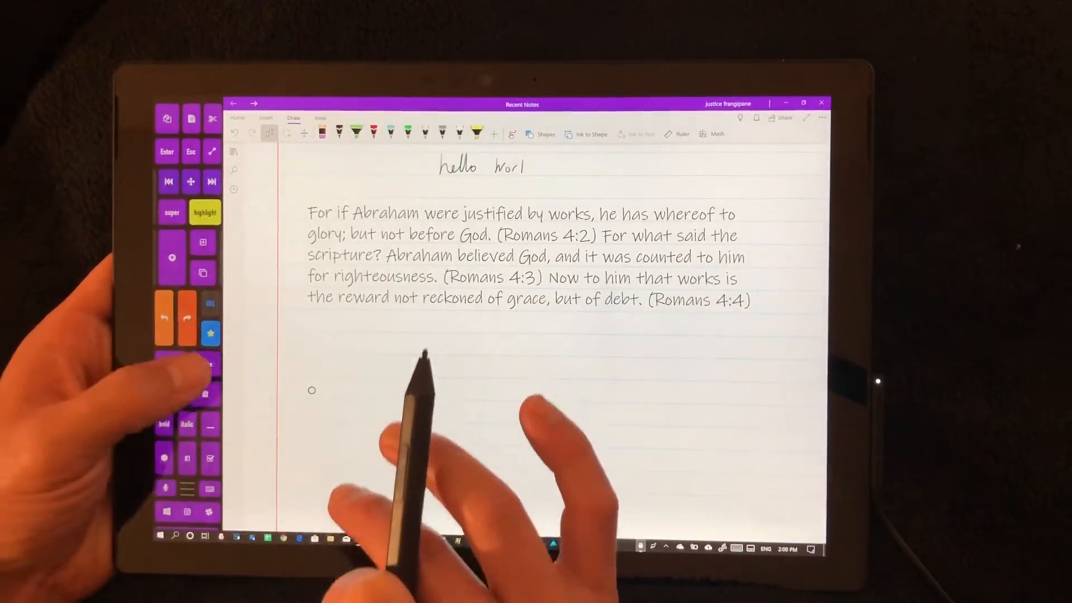
Scroll below the red handwritten verse to place the new bulleted note for dictation.
scroll(down, 3)
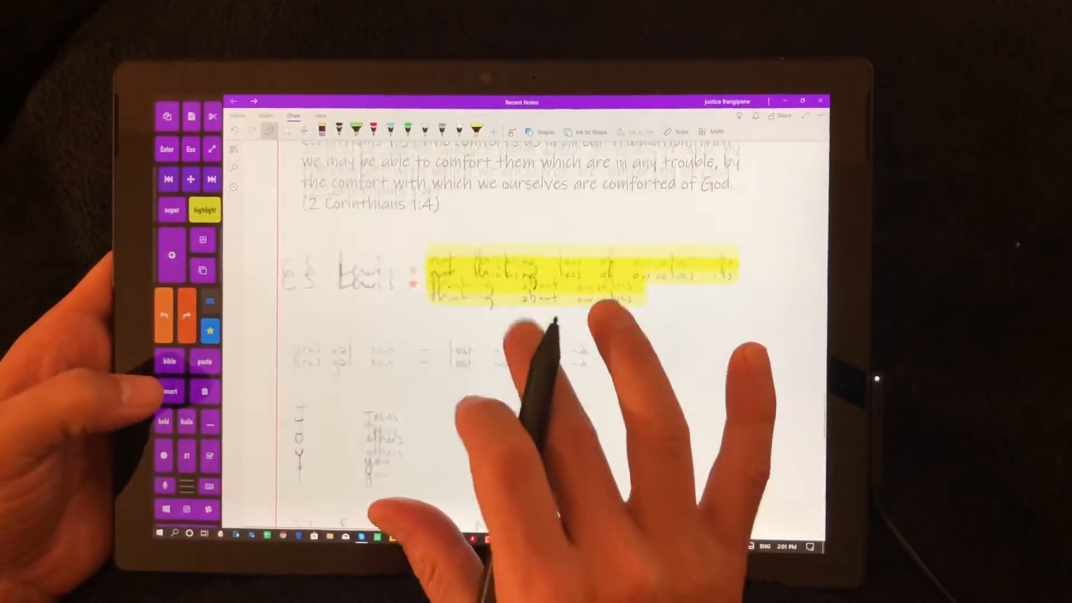
scroll(down, 3)
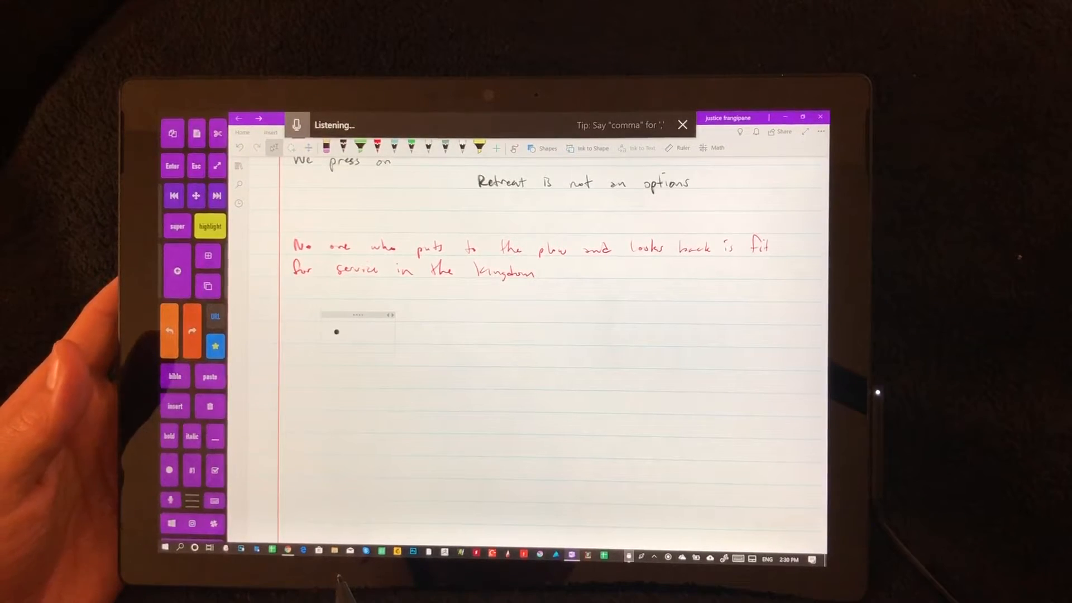
Dictate Bananas and Ice cream as the first two bullets, resuming dictation between them.
text(Bananas enter)
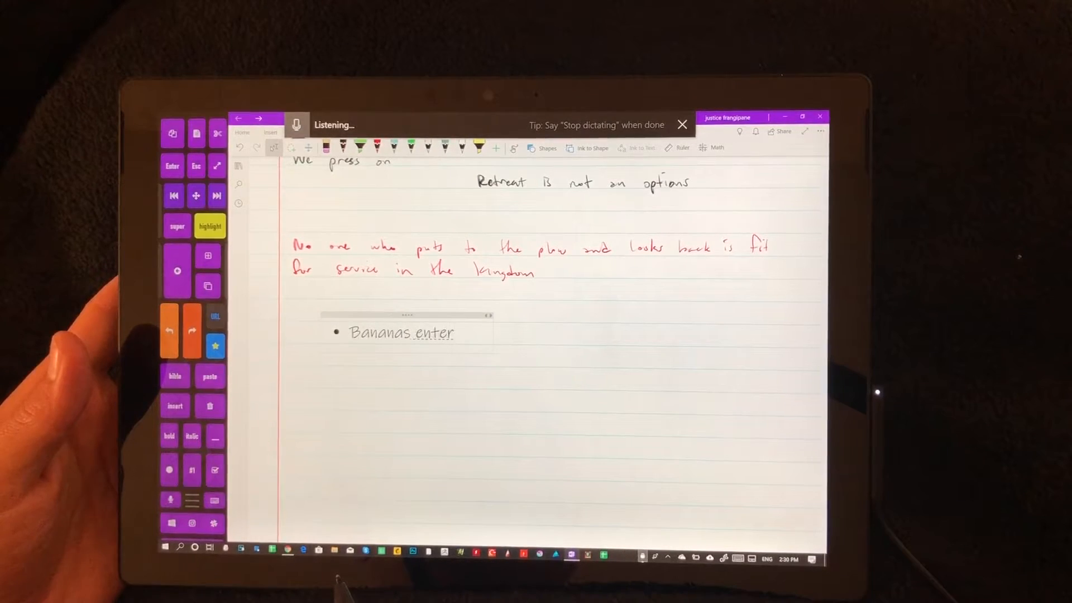
key(enter)
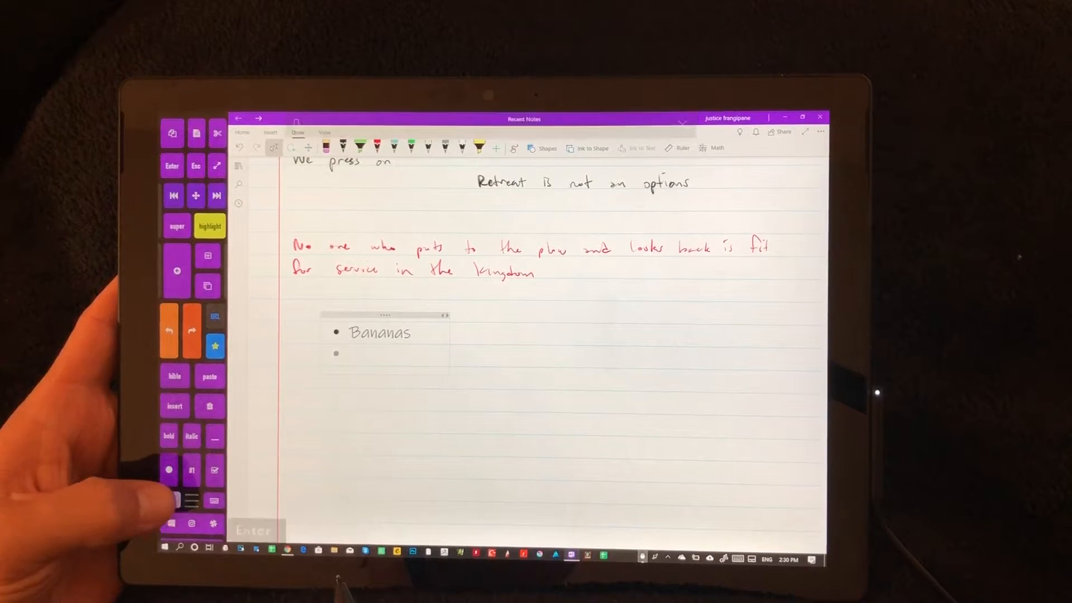
key(Win+H)
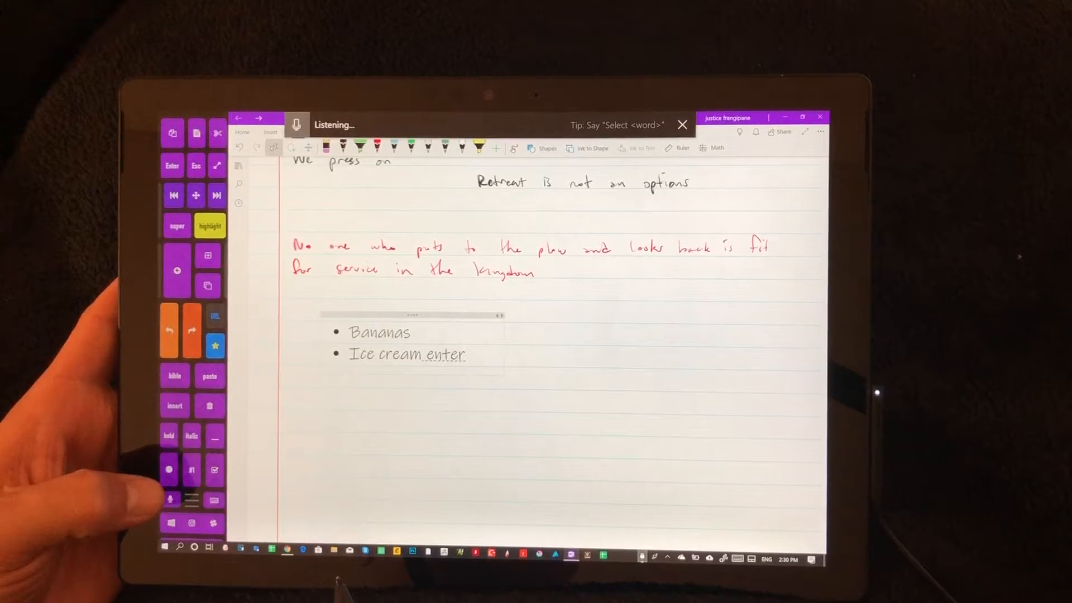
key(enter)
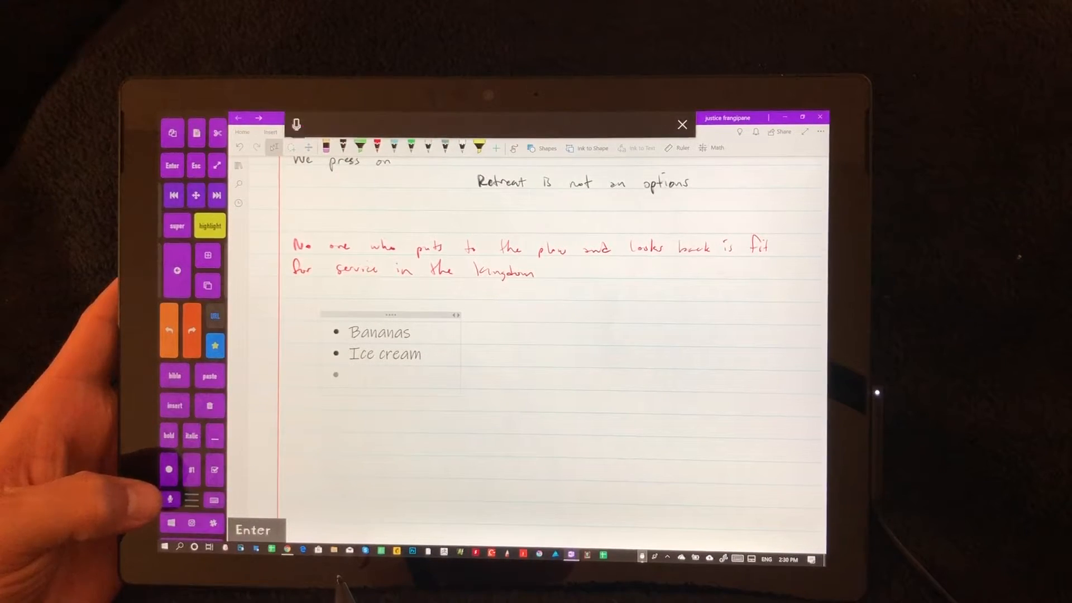
Dictate Cheese, Bacon and Toast as further bullets, leaving a new empty bullet ready.
click(295, 124)
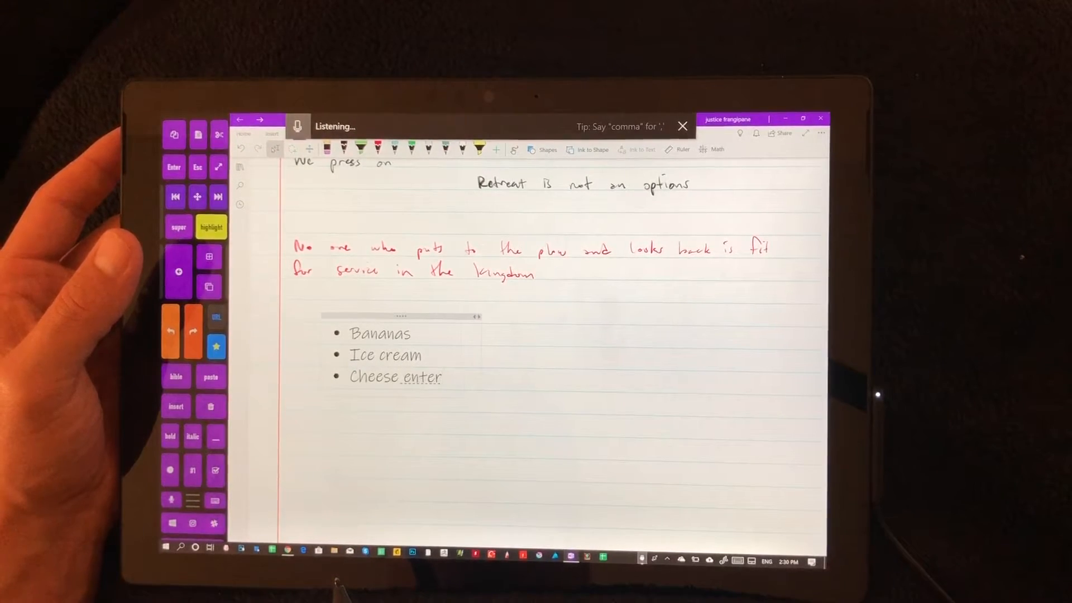
key(enter)
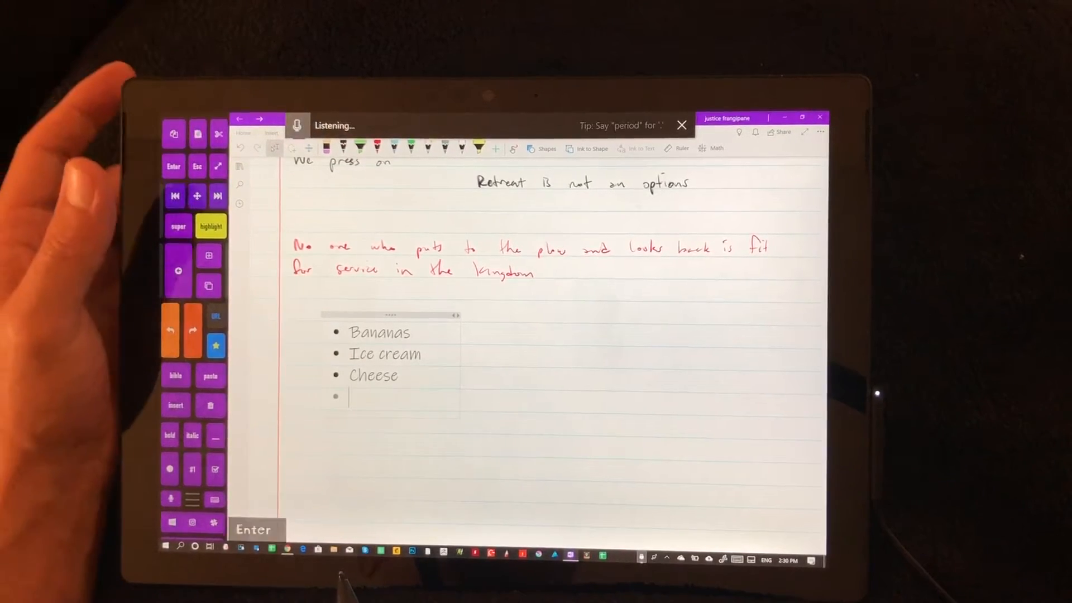
text(bacon)
text(toast)
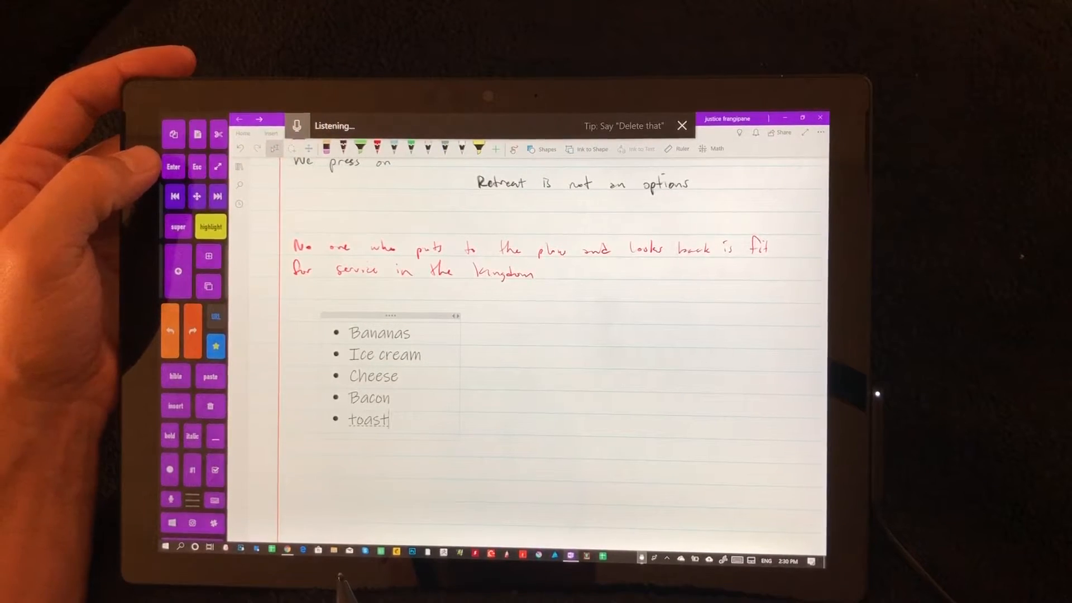
key(enter)
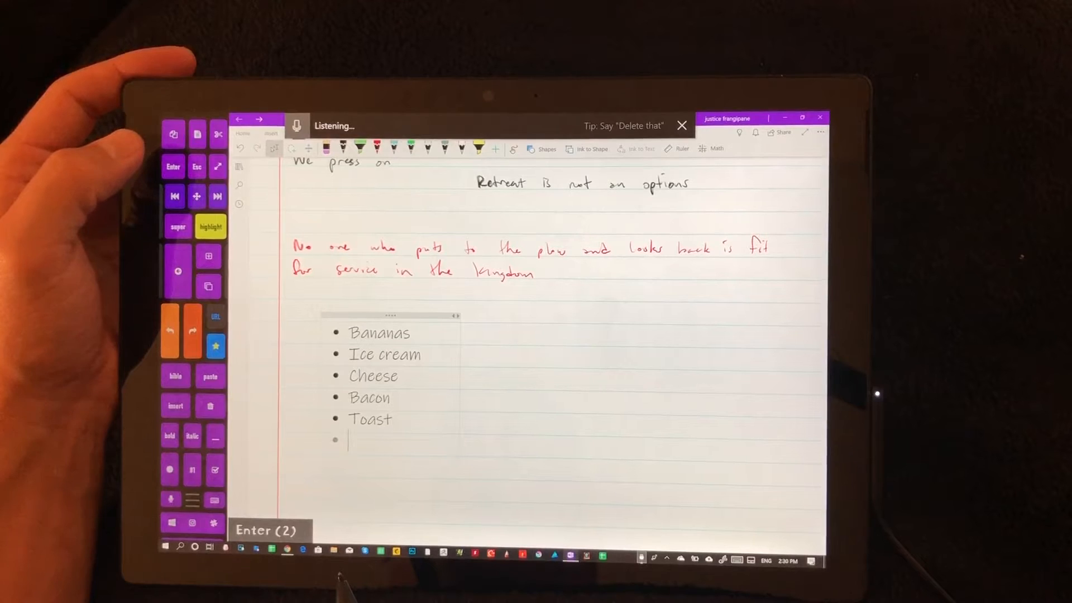